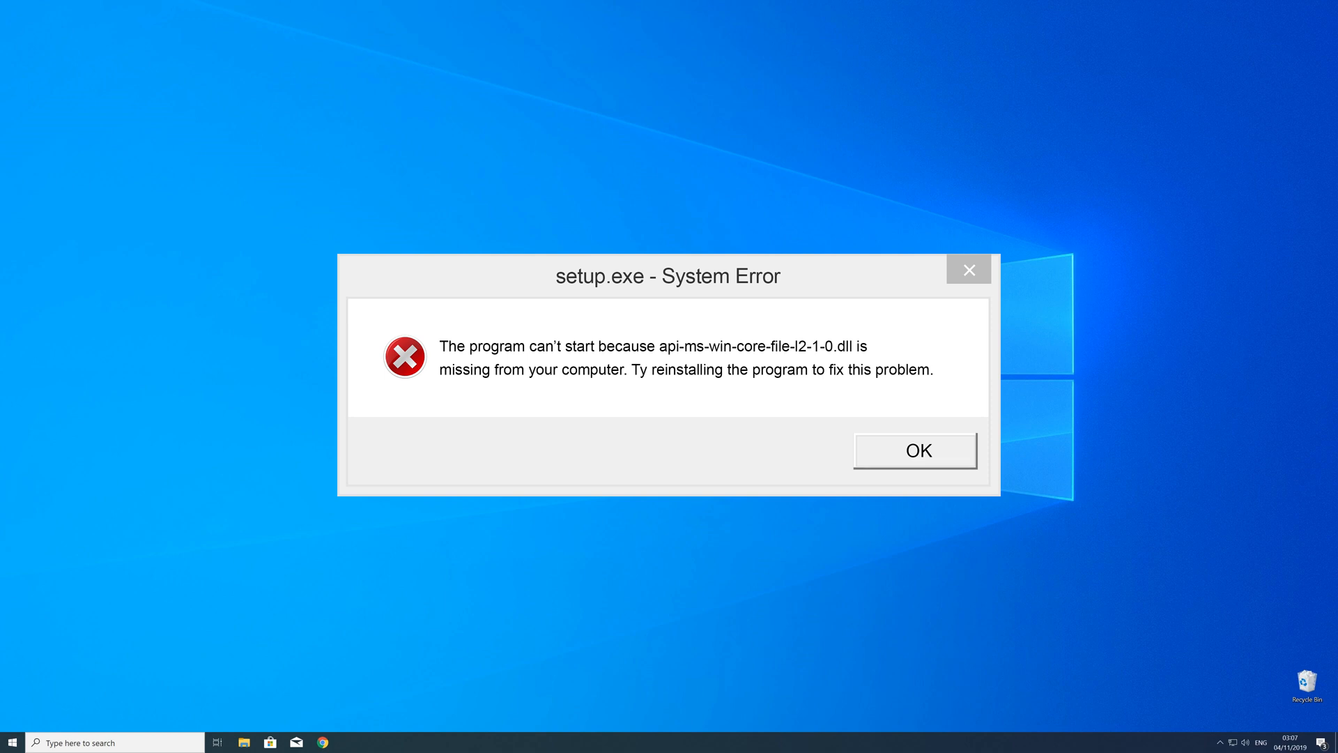
Step: Click OK on the setup.exe System Error about missing api-ms-win-core-file-l2-1-0.dll
click(915, 450)
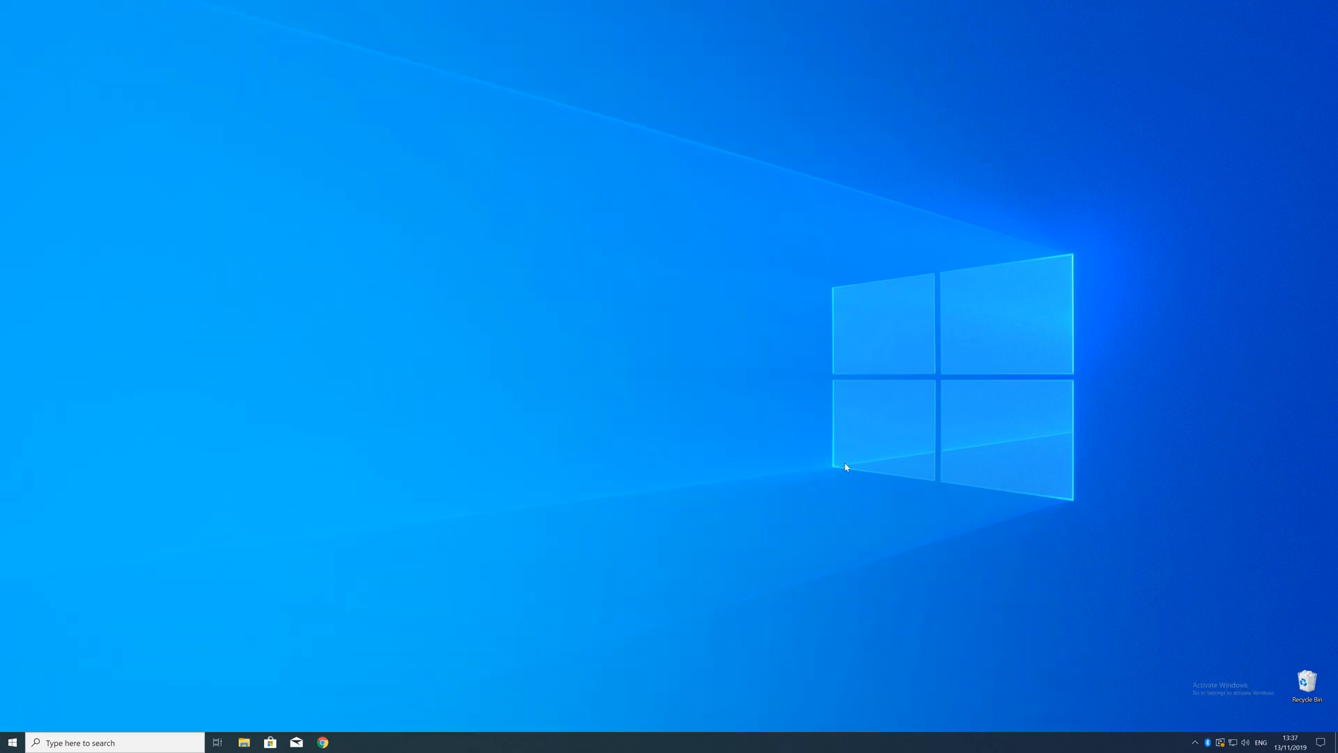
right_click(11, 741)
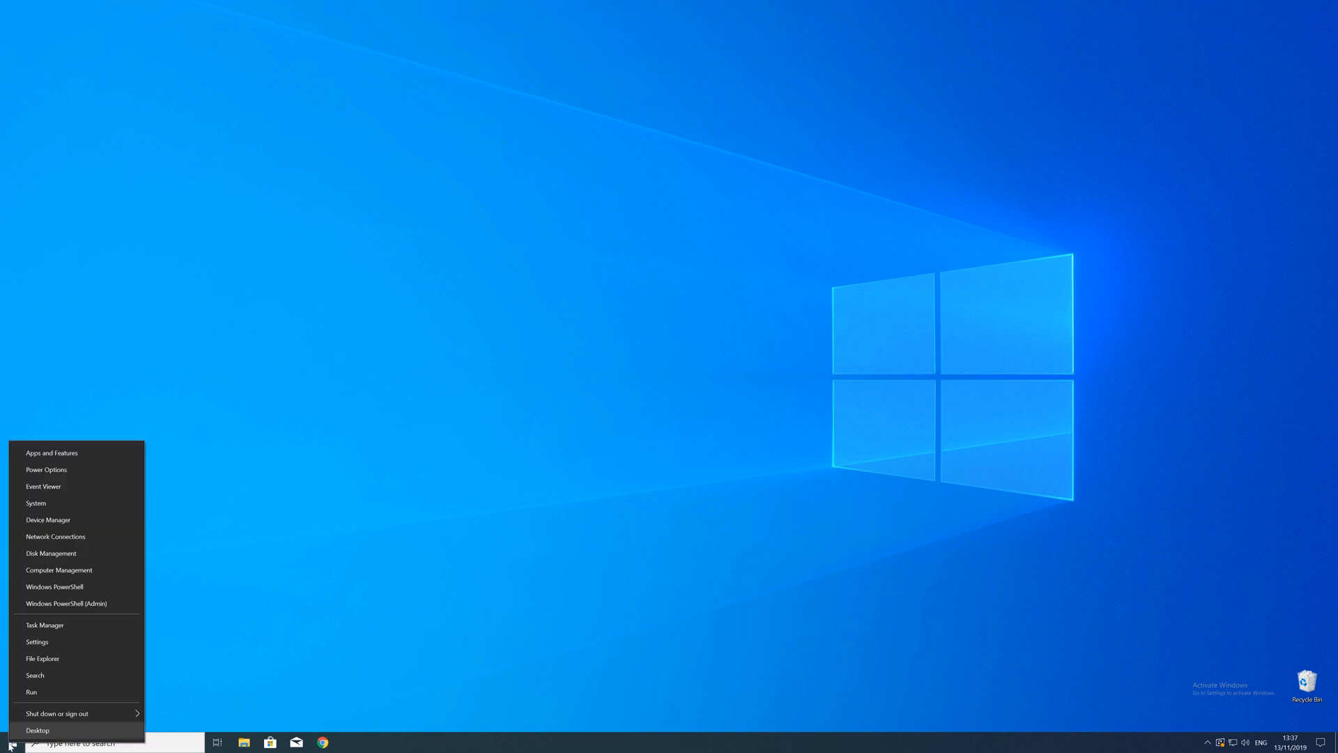
mouse_move(35, 502)
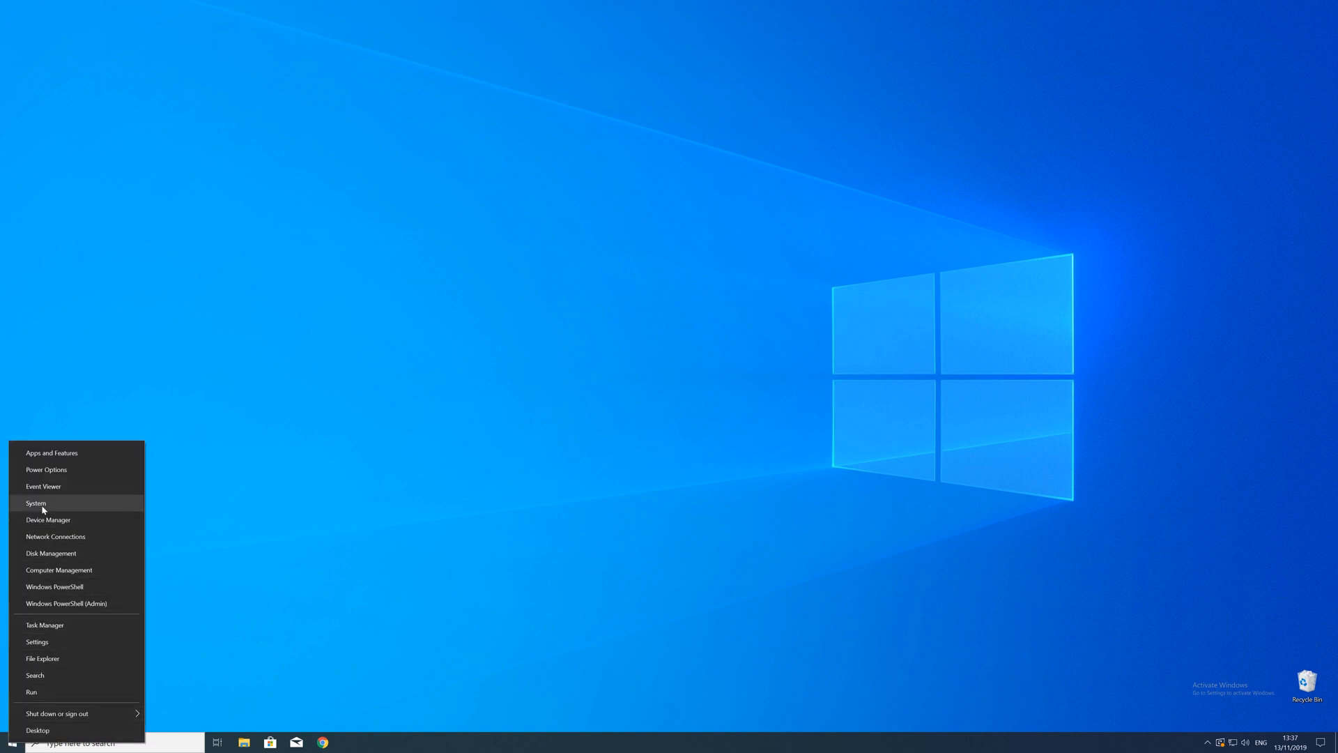
click(36, 502)
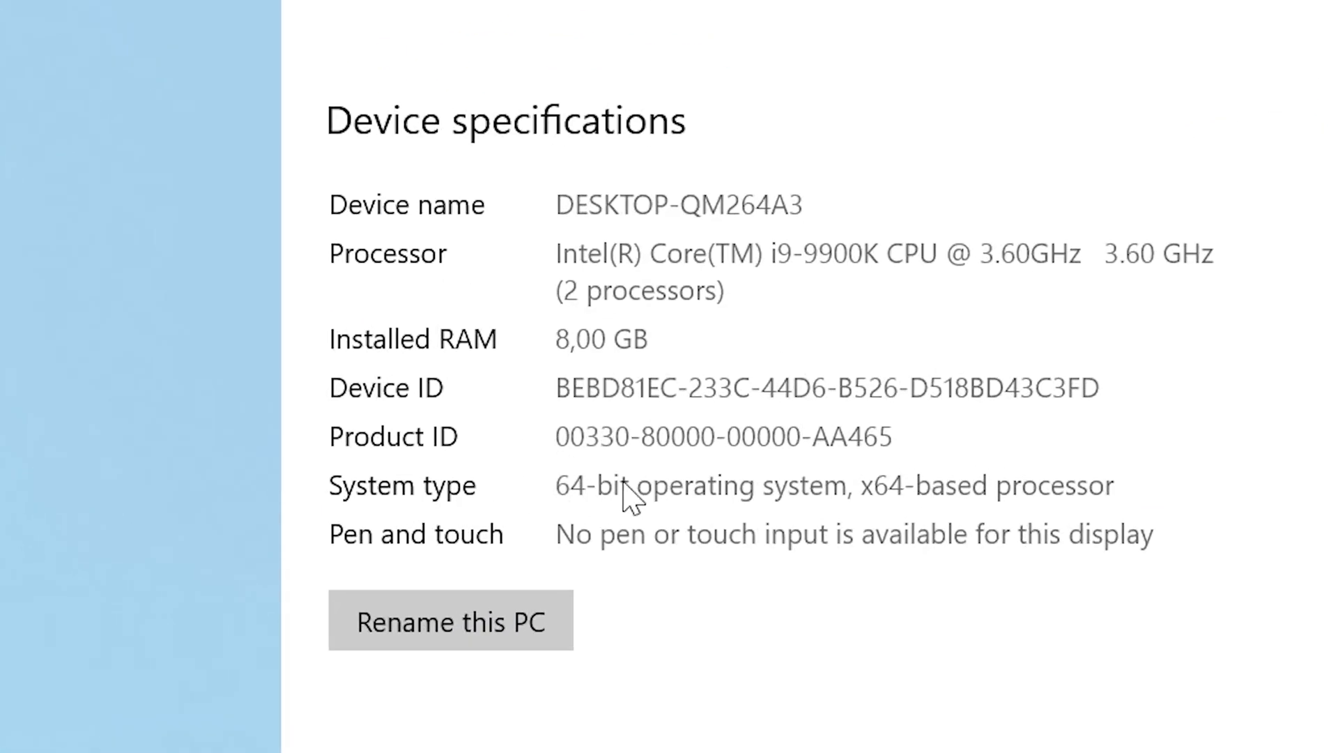
mouse_move(474, 493)
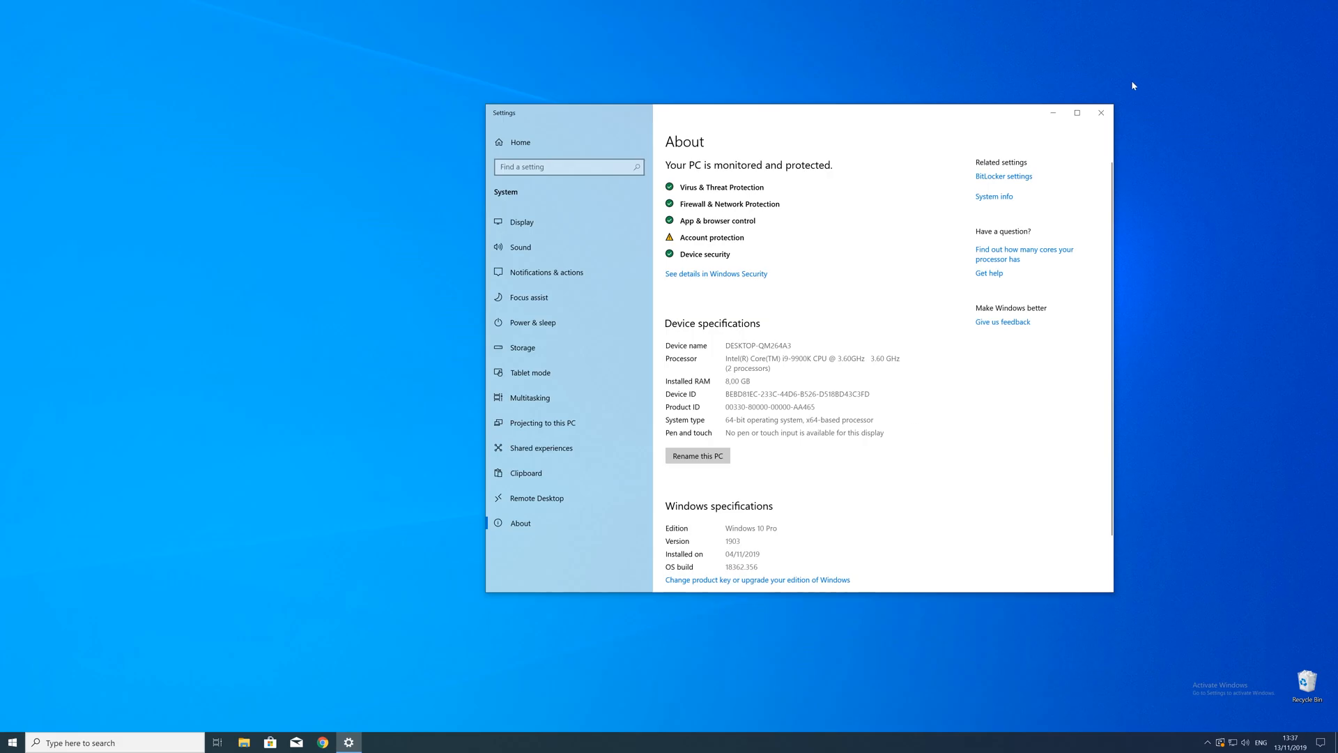
click(1100, 112)
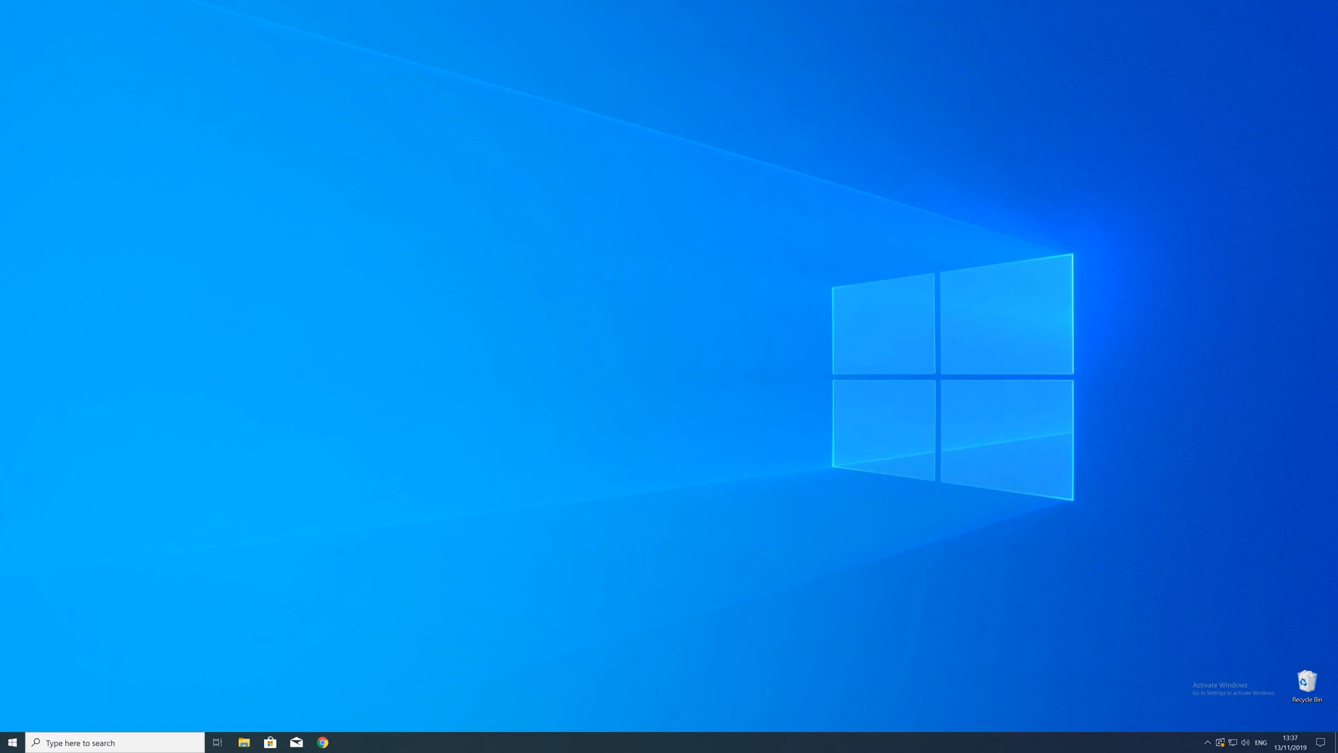
Step: In Chrome, open the dll download page and download the 32-bit and 64-bit zips
click(323, 742)
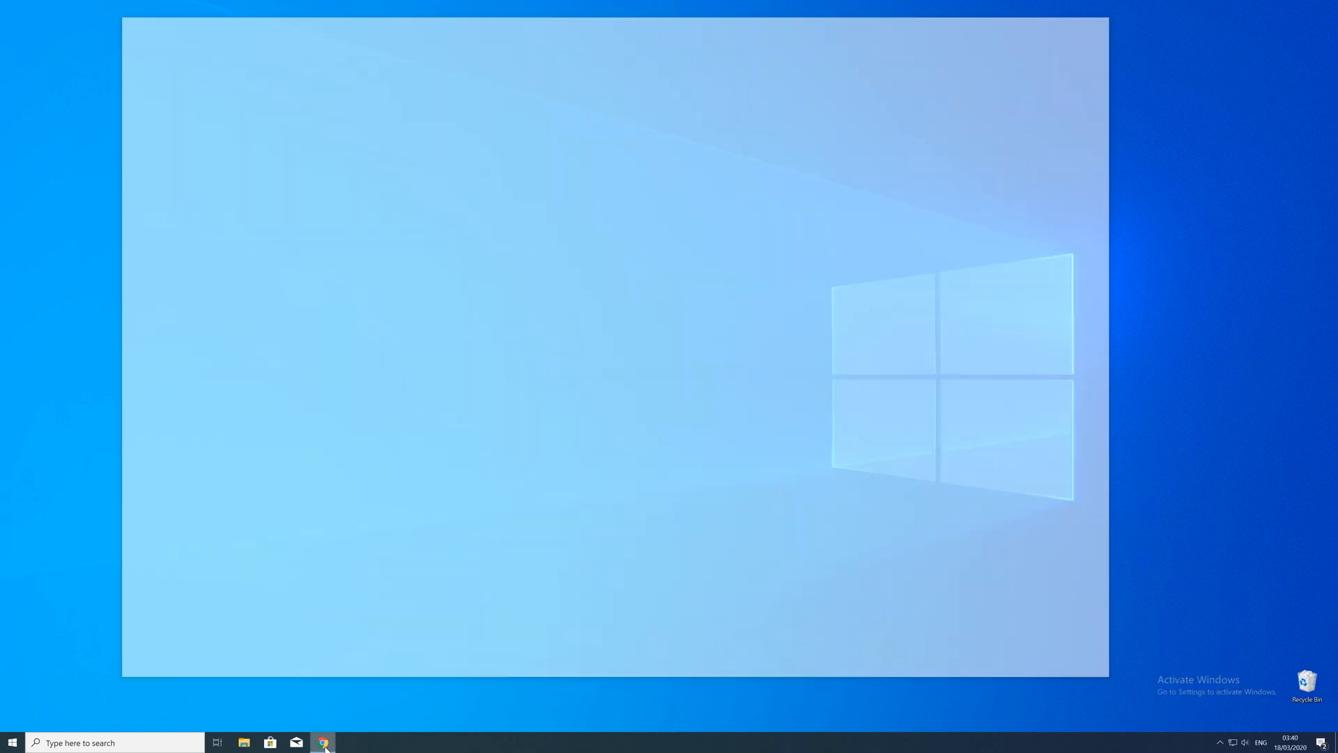
click(323, 742)
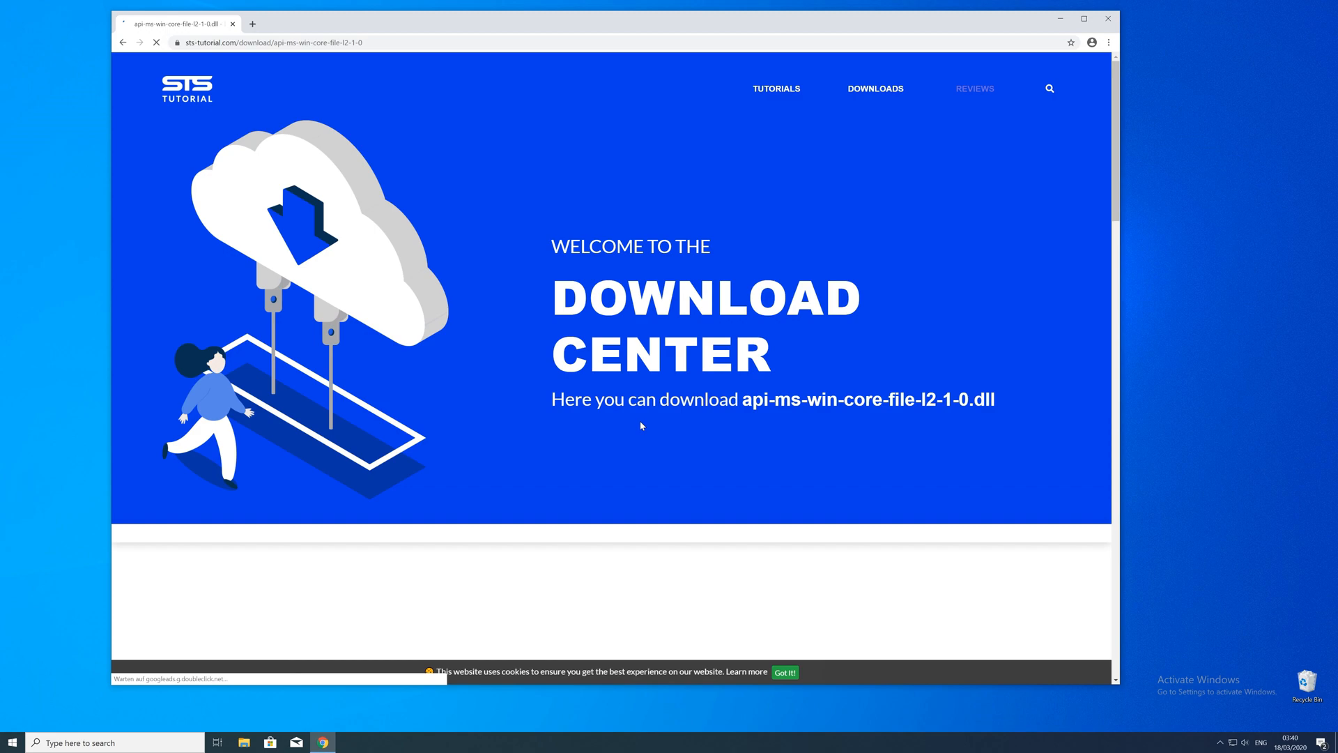
scroll(down, 3)
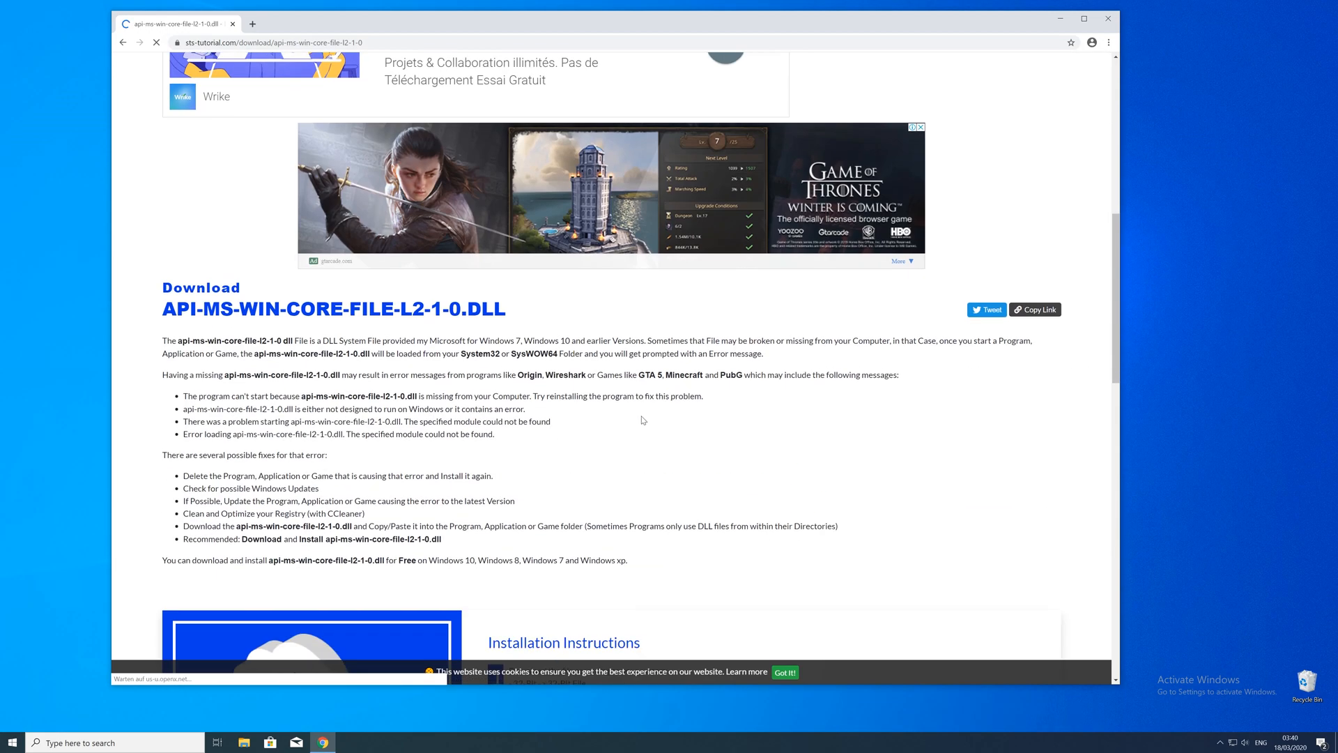
scroll(down, 3)
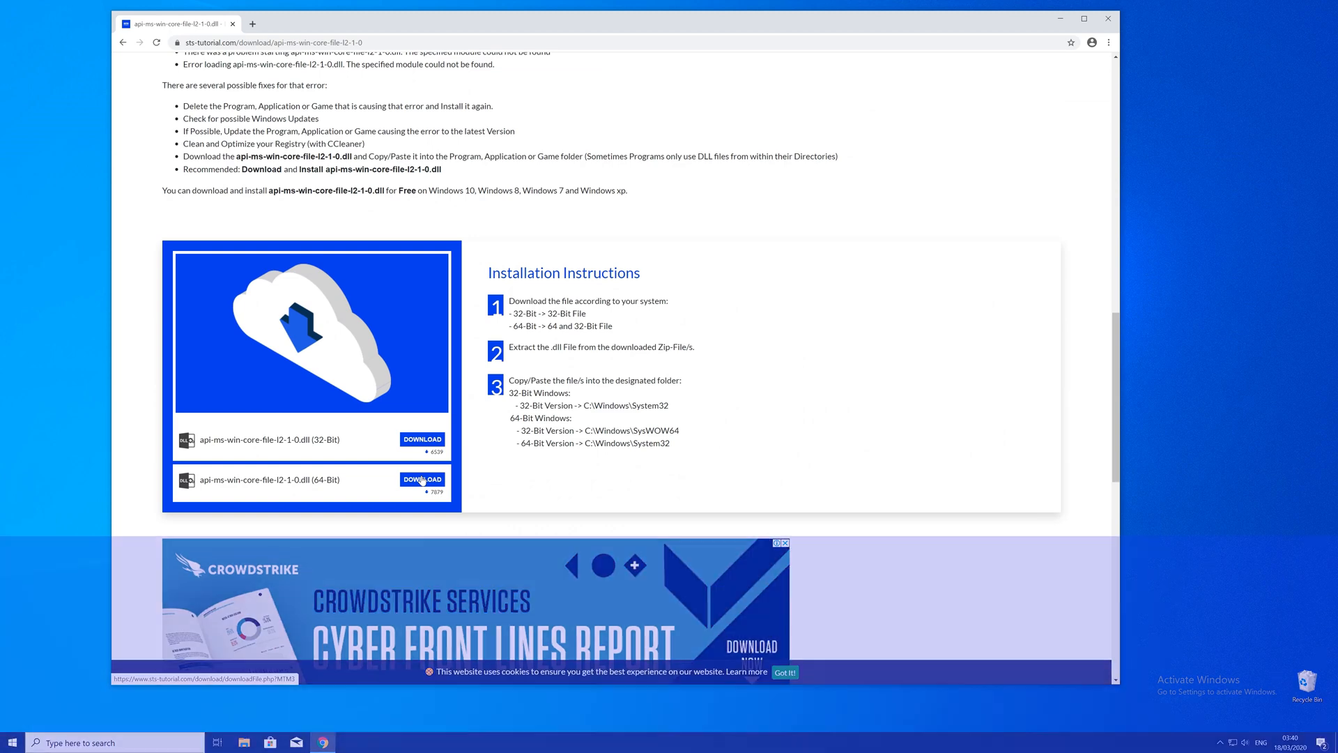
click(422, 478)
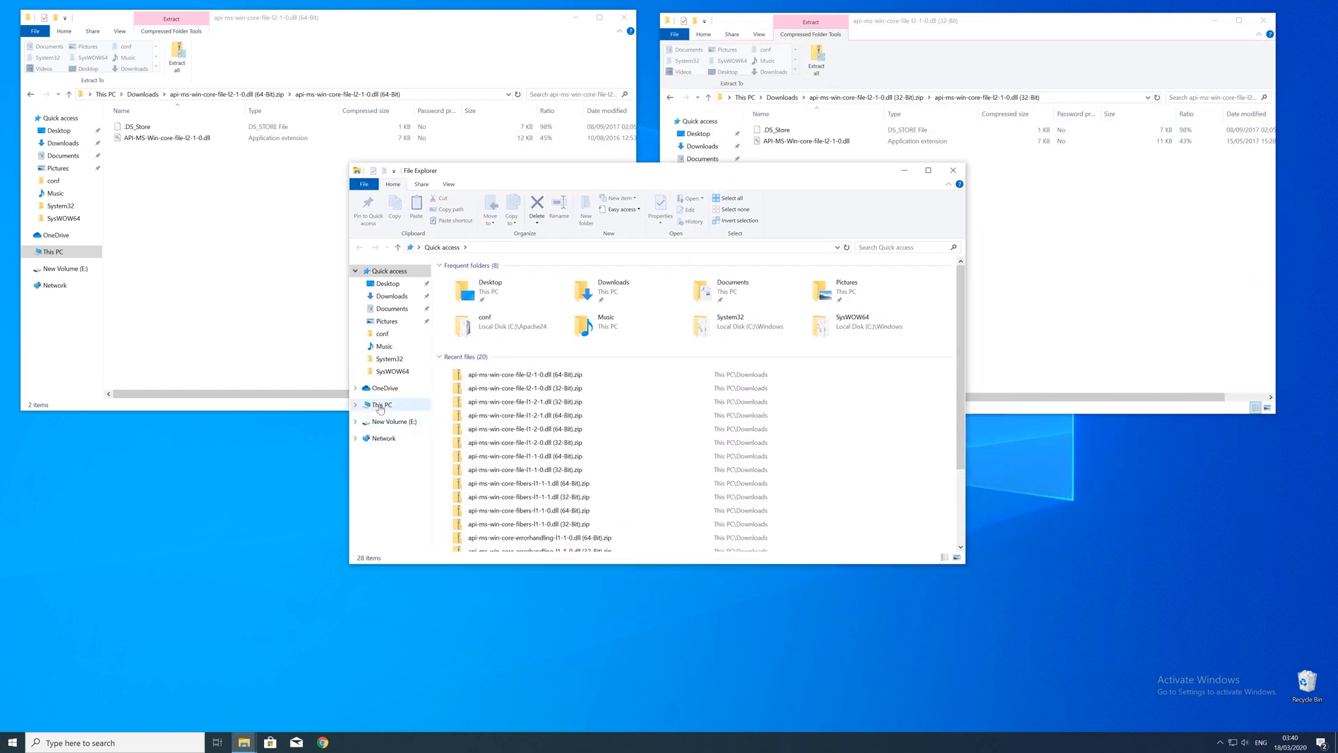
Step: Browse This PC to C:\Windows and select the System32 folder
click(384, 403)
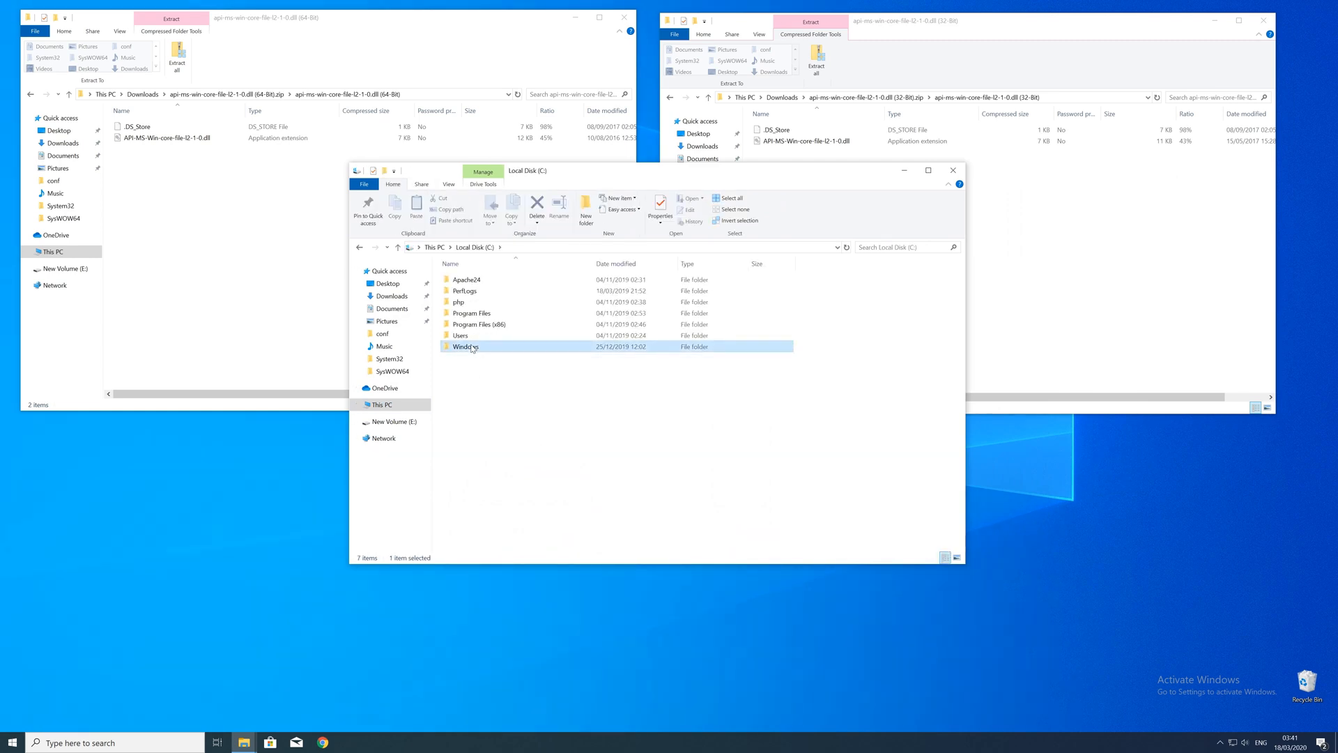
double_click(466, 346)
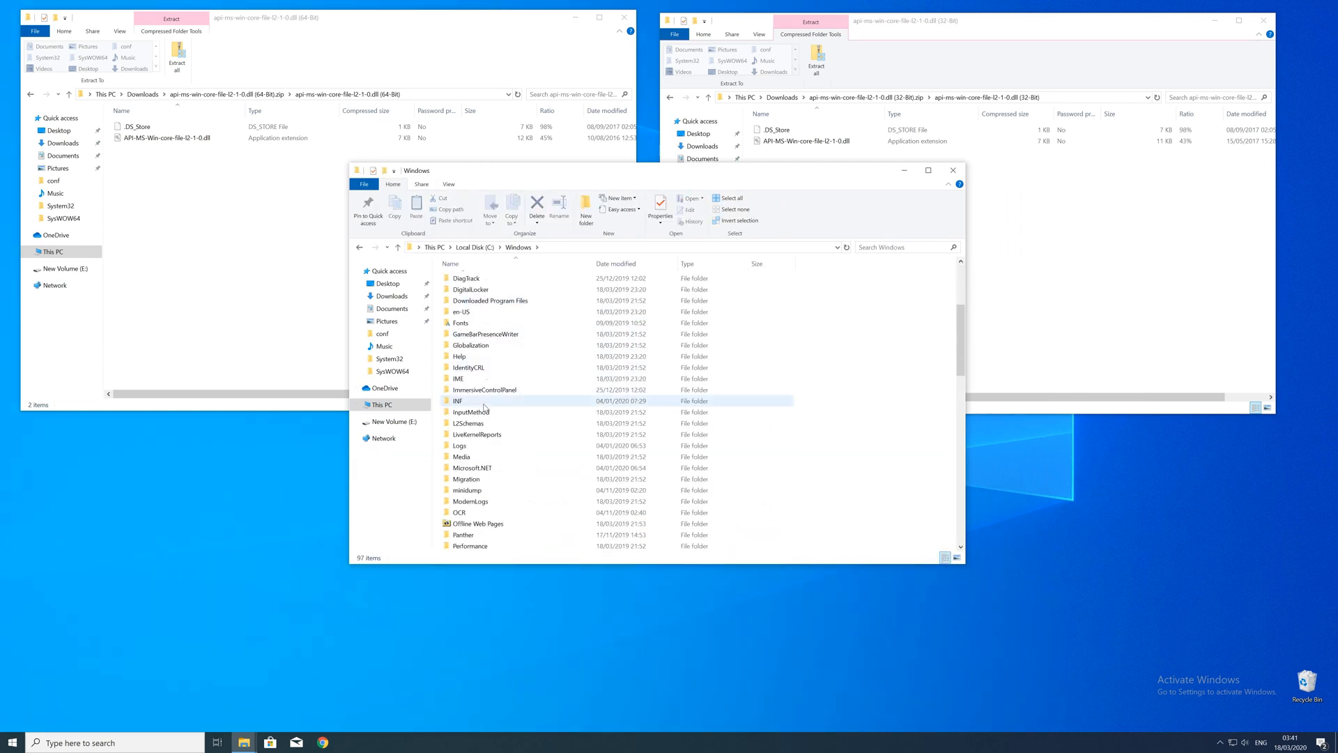
scroll(down, 3)
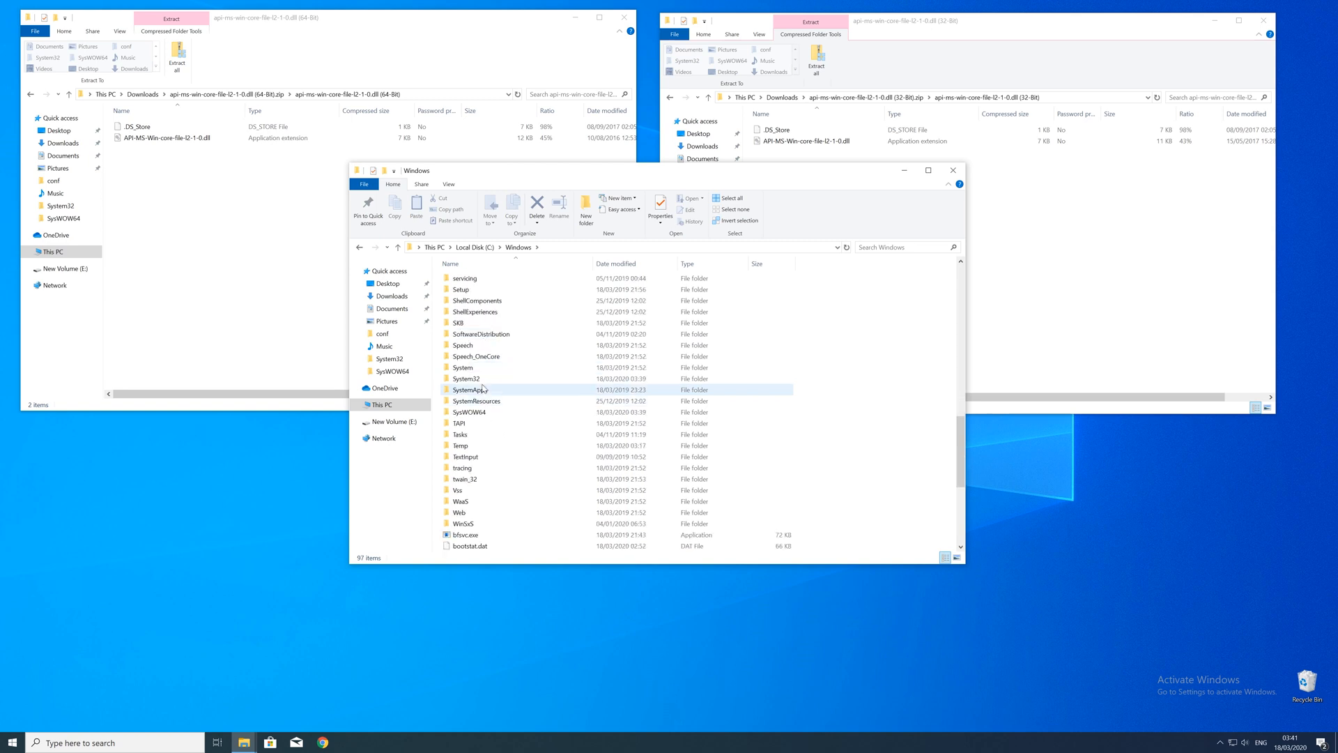
click(467, 377)
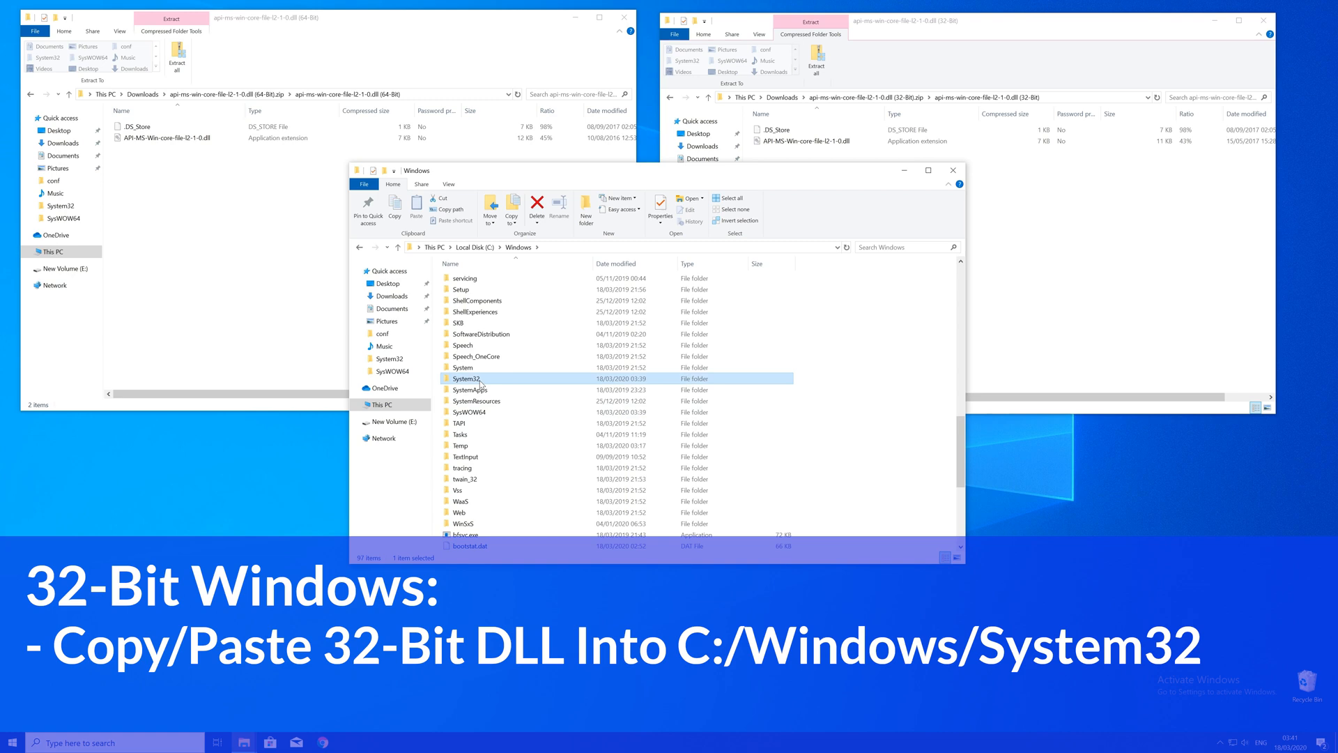
Step: Paste the dlls into SysWOW64 and System32, approve both Access Denied prompts, and close Explorer
click(806, 141)
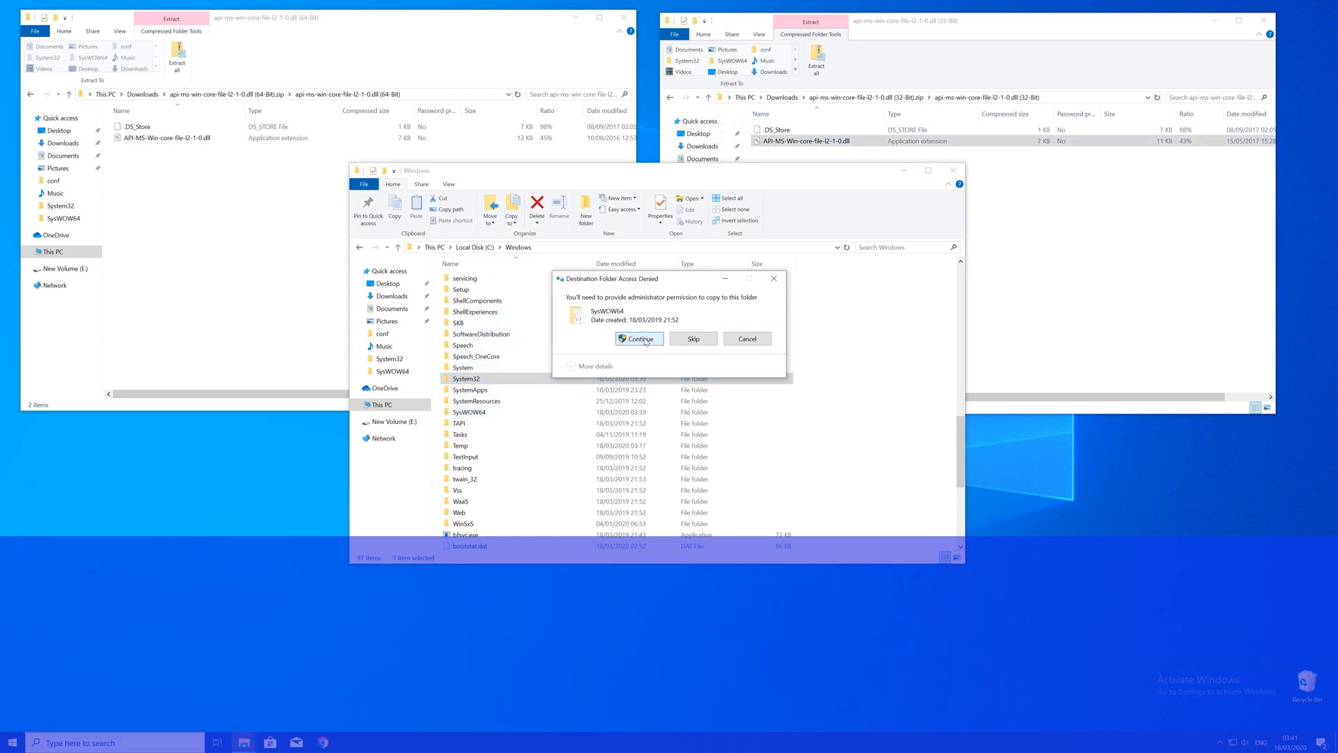
click(638, 339)
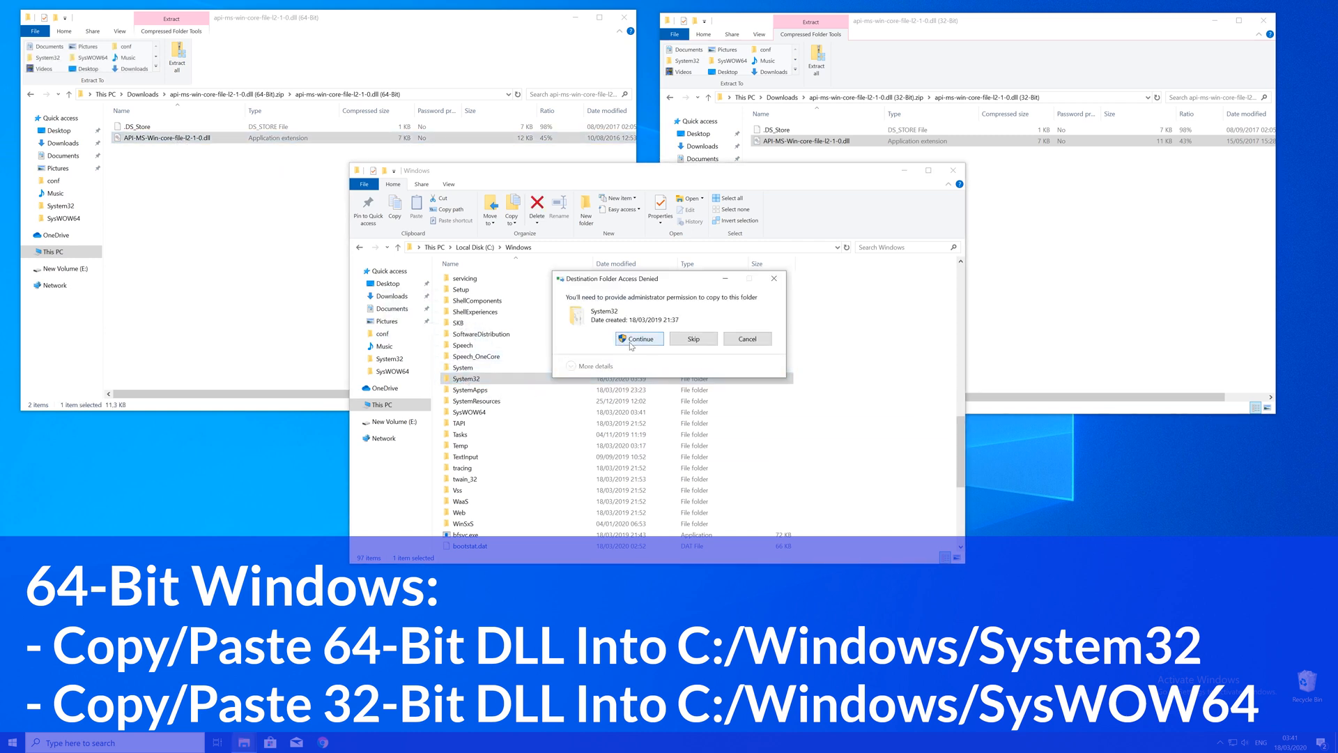
click(636, 338)
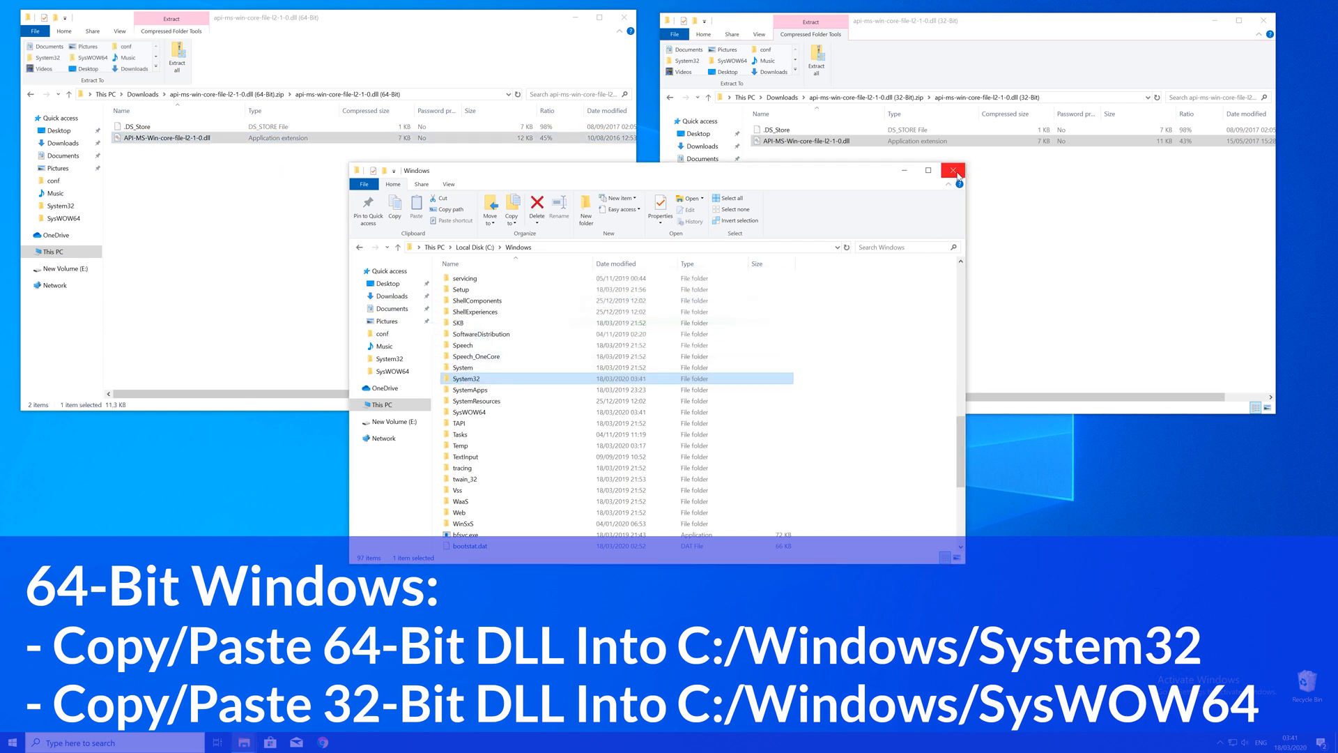
click(953, 171)
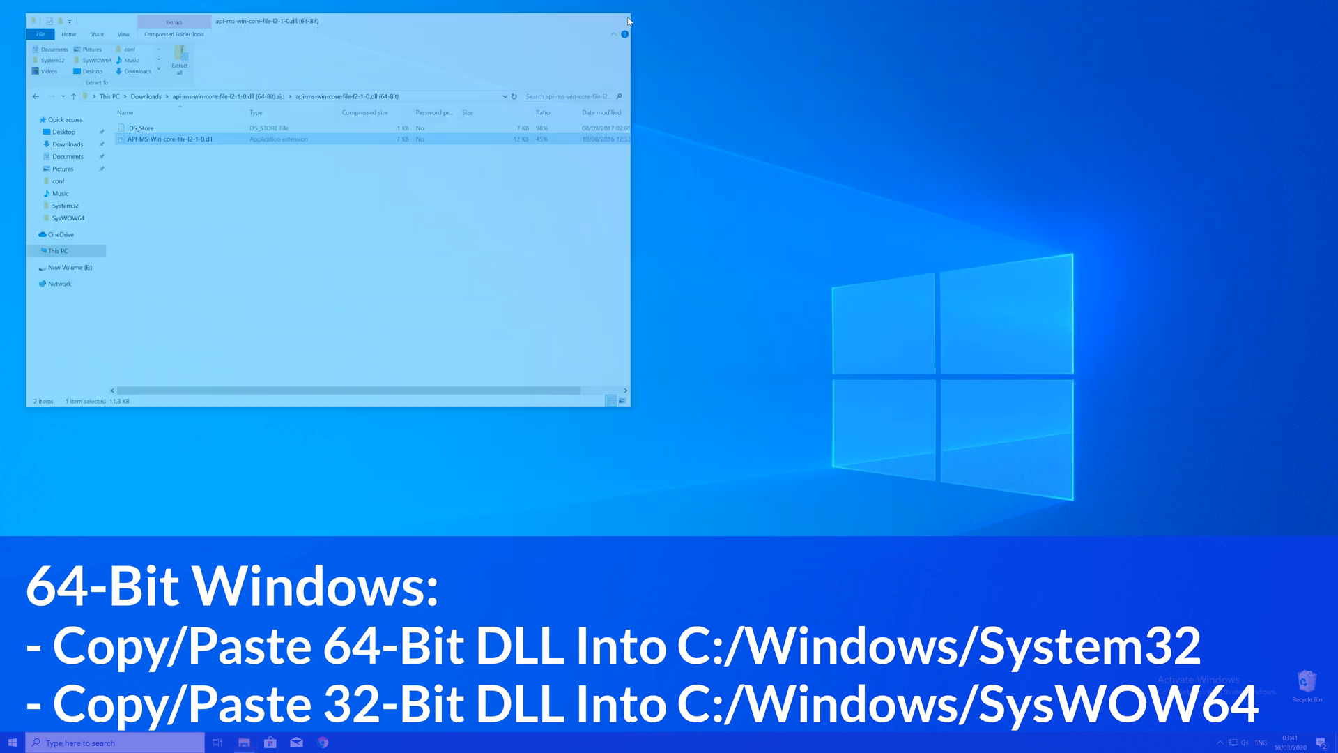
click(626, 20)
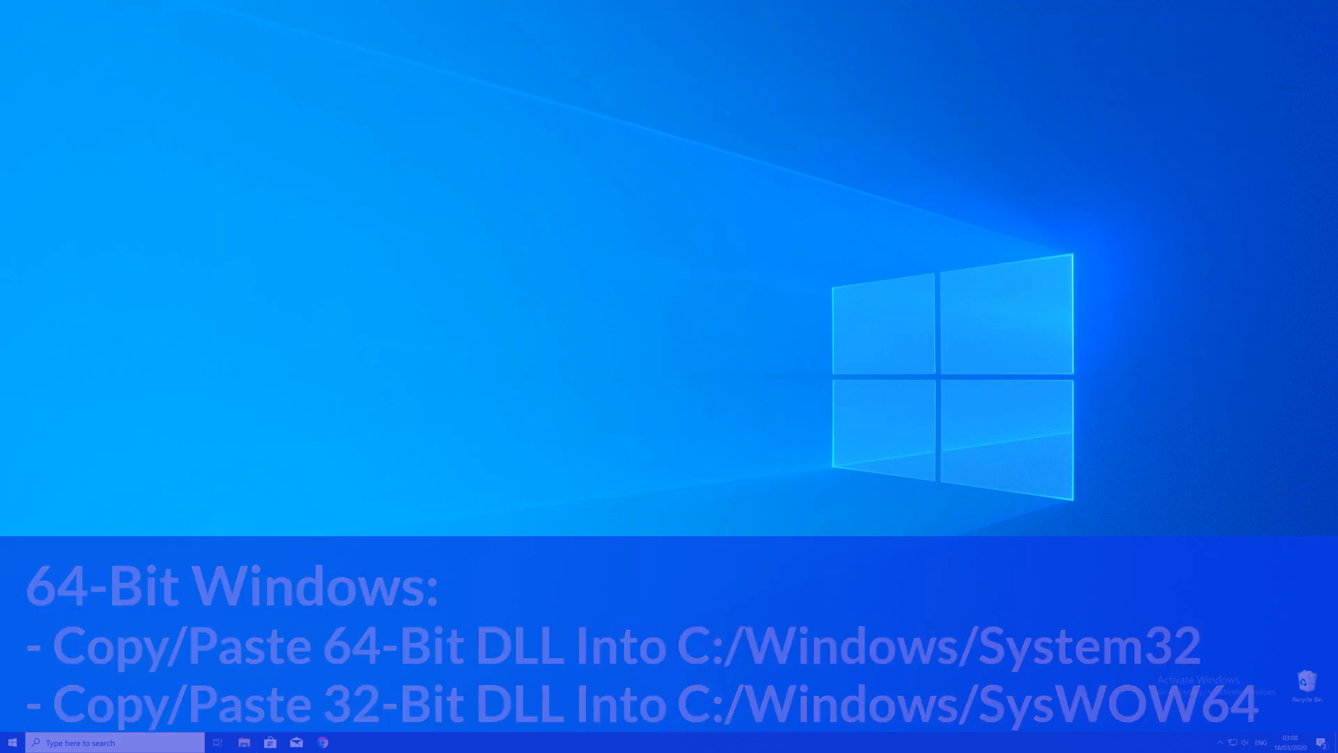